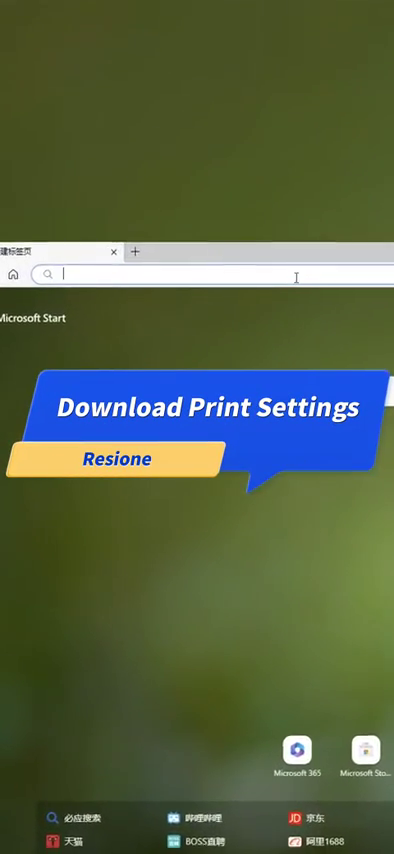
Enter the RESIONE address in the Edge address bar to reach the Resione homepage
{"action": "type", "text": "RES"}
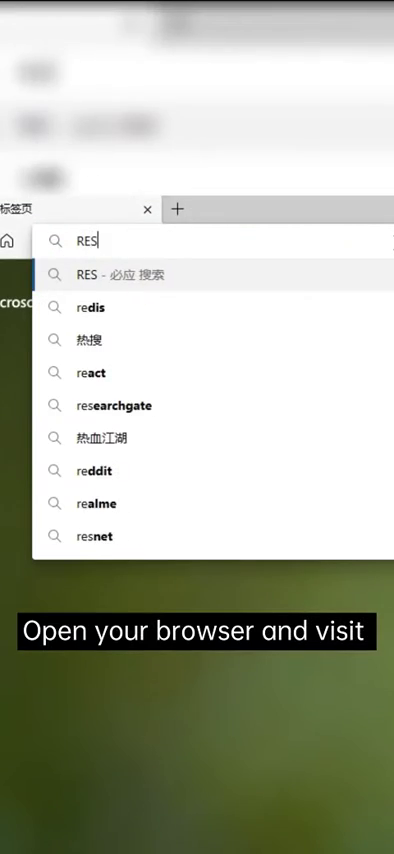
{"action": "type", "text": "IONE."}
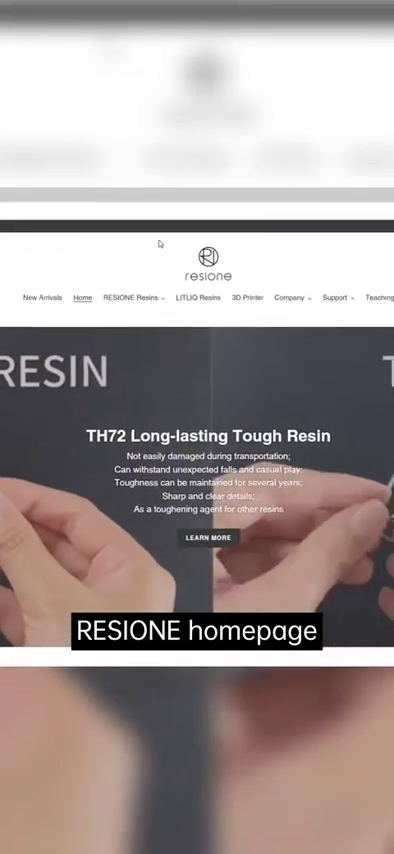
Go to the Settings page under Support listing CHITUBOX print-setting downloads
{"action": "left_click", "coordinate": [260, 196]}
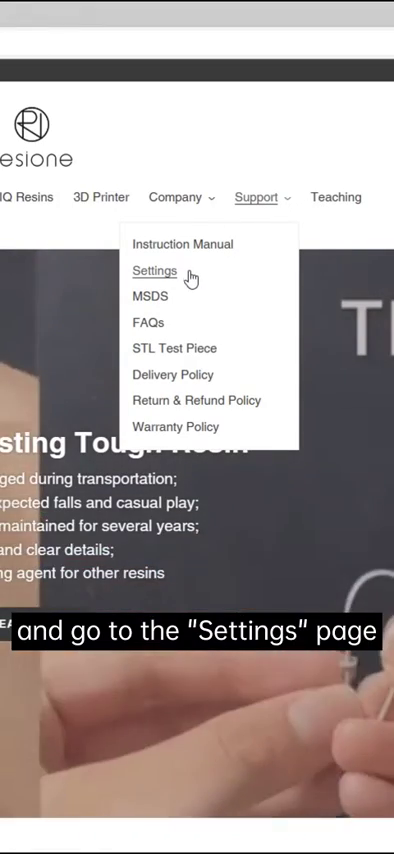
{"action": "left_click", "coordinate": [154, 270]}
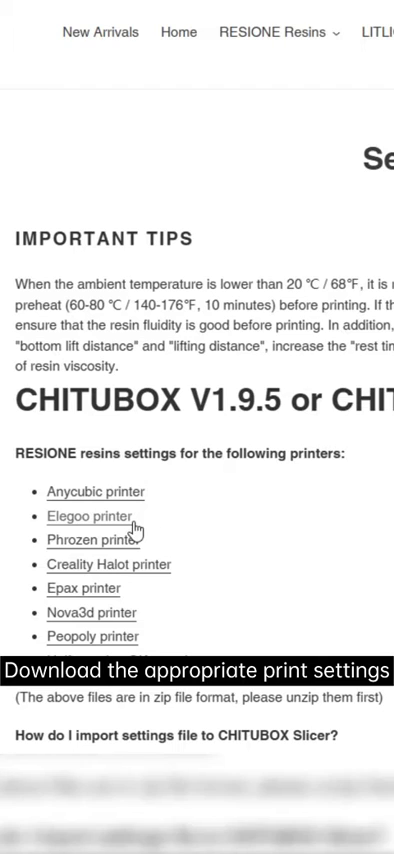
{"action": "mouse_move", "coordinate": [132, 532]}
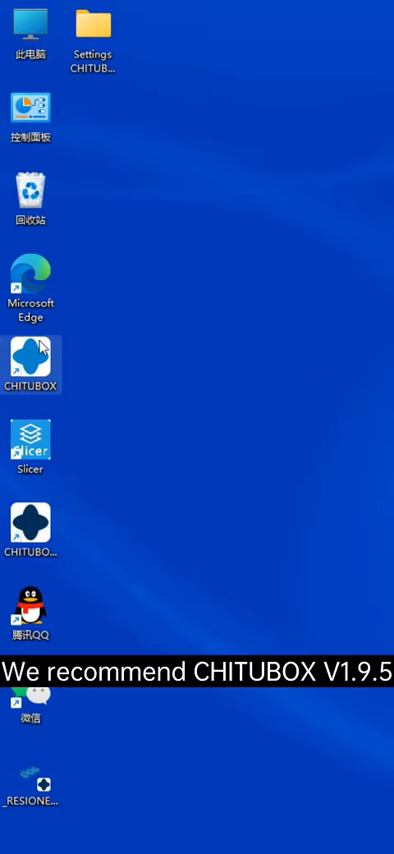
Launch CHITUBOX from its desktop shortcut
{"action": "double_click", "coordinate": [36, 444]}
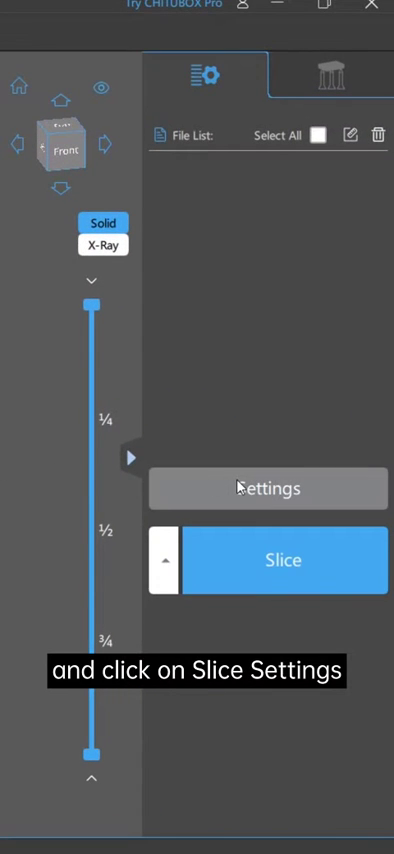
Choose UniFormation GKtwo as the machine and show its slice settings
{"action": "left_click", "coordinate": [268, 488]}
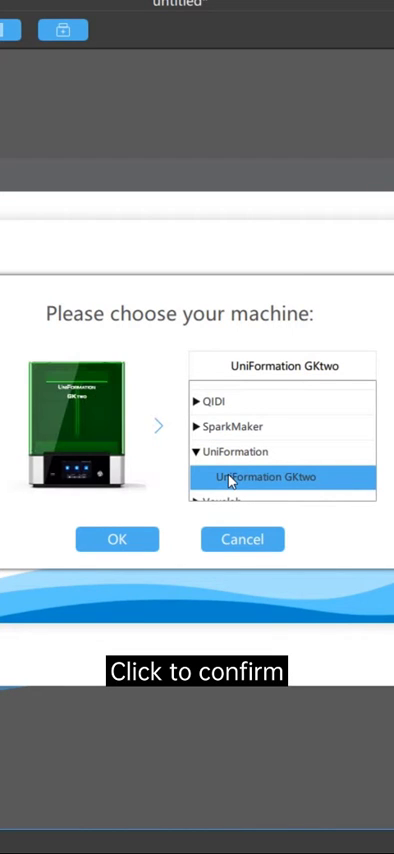
{"action": "left_click", "coordinate": [116, 540]}
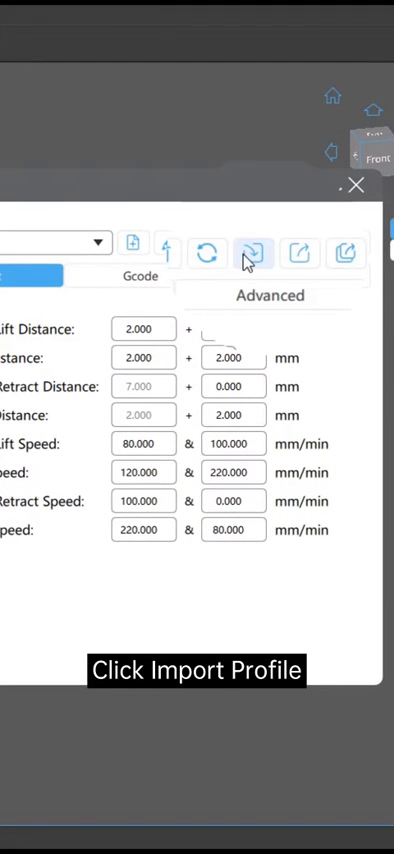
Import the Resione profile .cfg from the Settings CHITUBOX V1.9.5 folder
{"action": "left_click", "coordinate": [254, 252]}
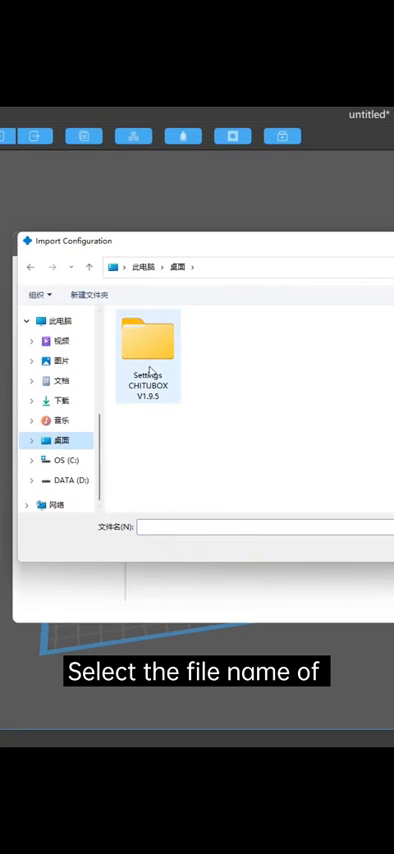
{"action": "double_click", "coordinate": [148, 356]}
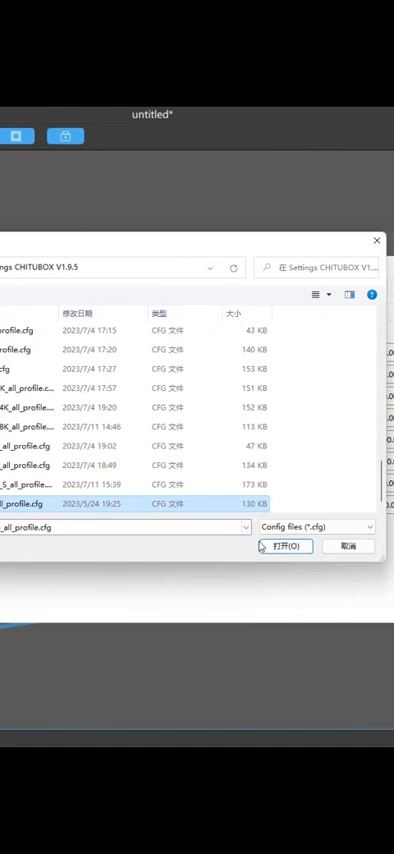
{"action": "left_click", "coordinate": [284, 546]}
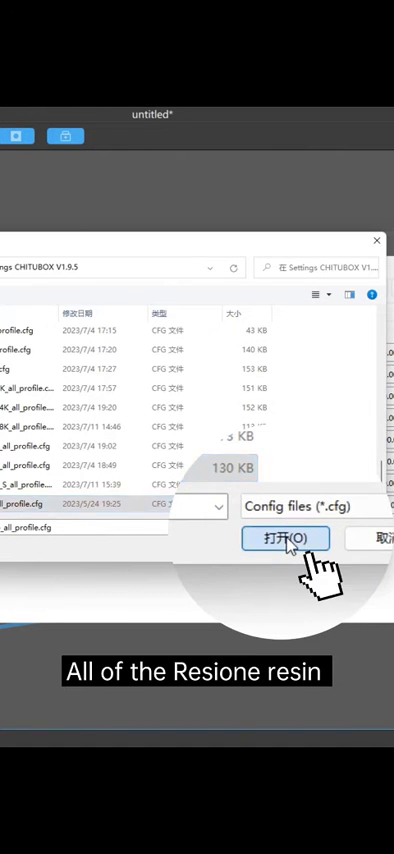
{"action": "left_click", "coordinate": [284, 540]}
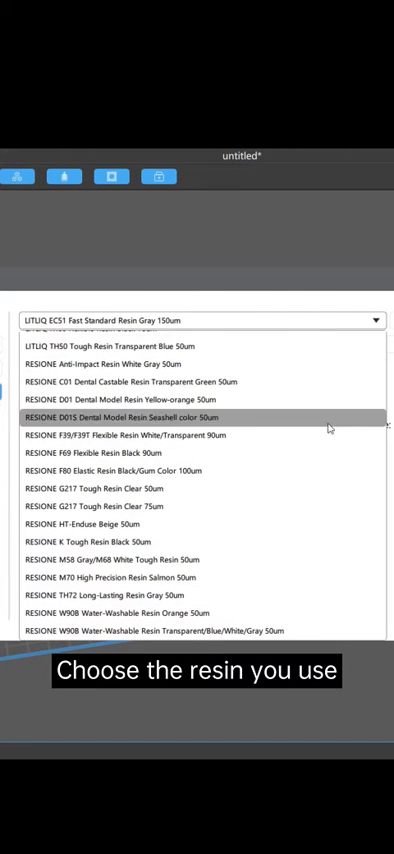
Select the RESIONE dental model resin and load the Resione upper dental model file
{"action": "left_click", "coordinate": [130, 416]}
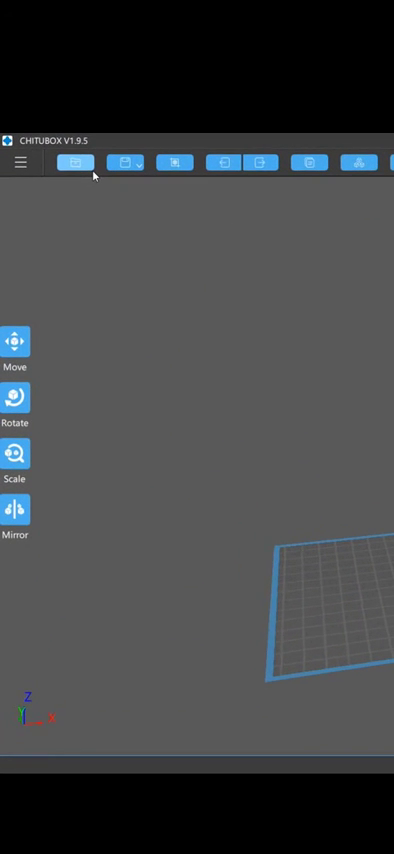
{"action": "left_click", "coordinate": [76, 162]}
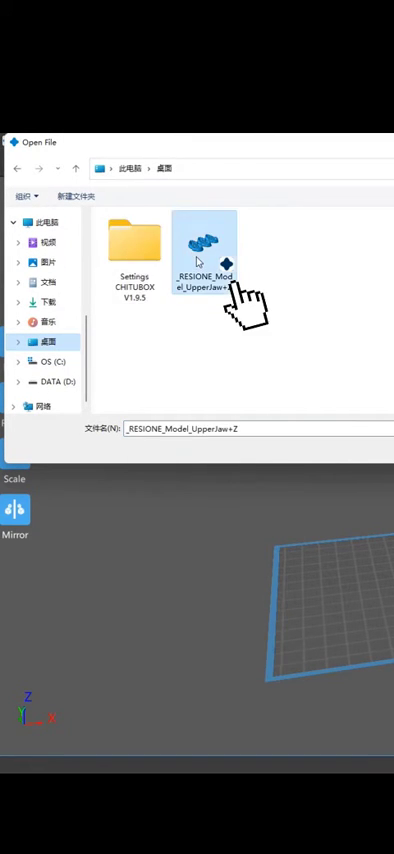
{"action": "double_click", "coordinate": [204, 242]}
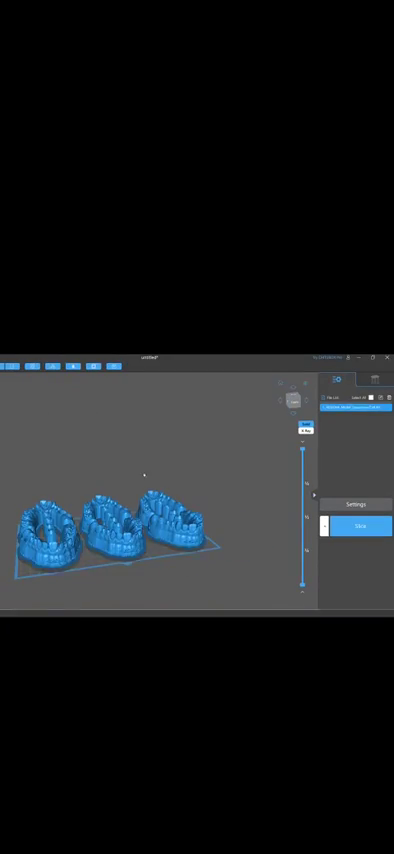
Start slicing the dental arch models on the build plate
{"action": "left_click", "coordinate": [356, 504]}
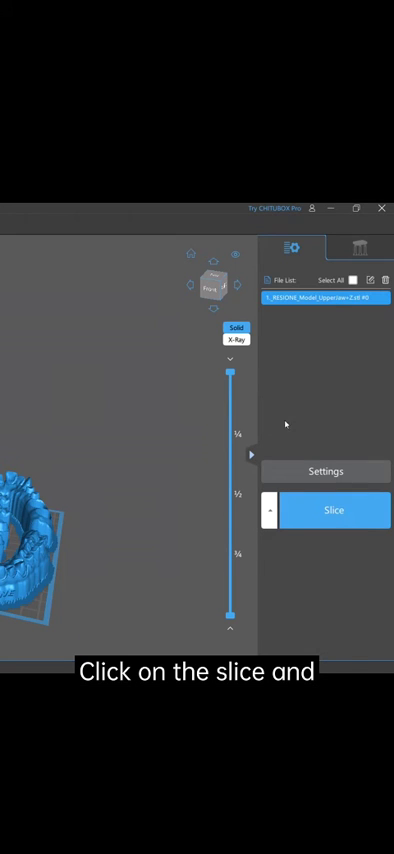
{"action": "left_click", "coordinate": [334, 510]}
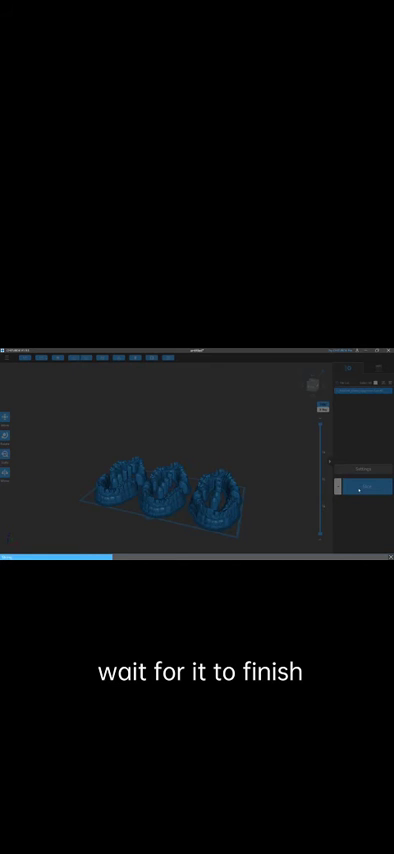